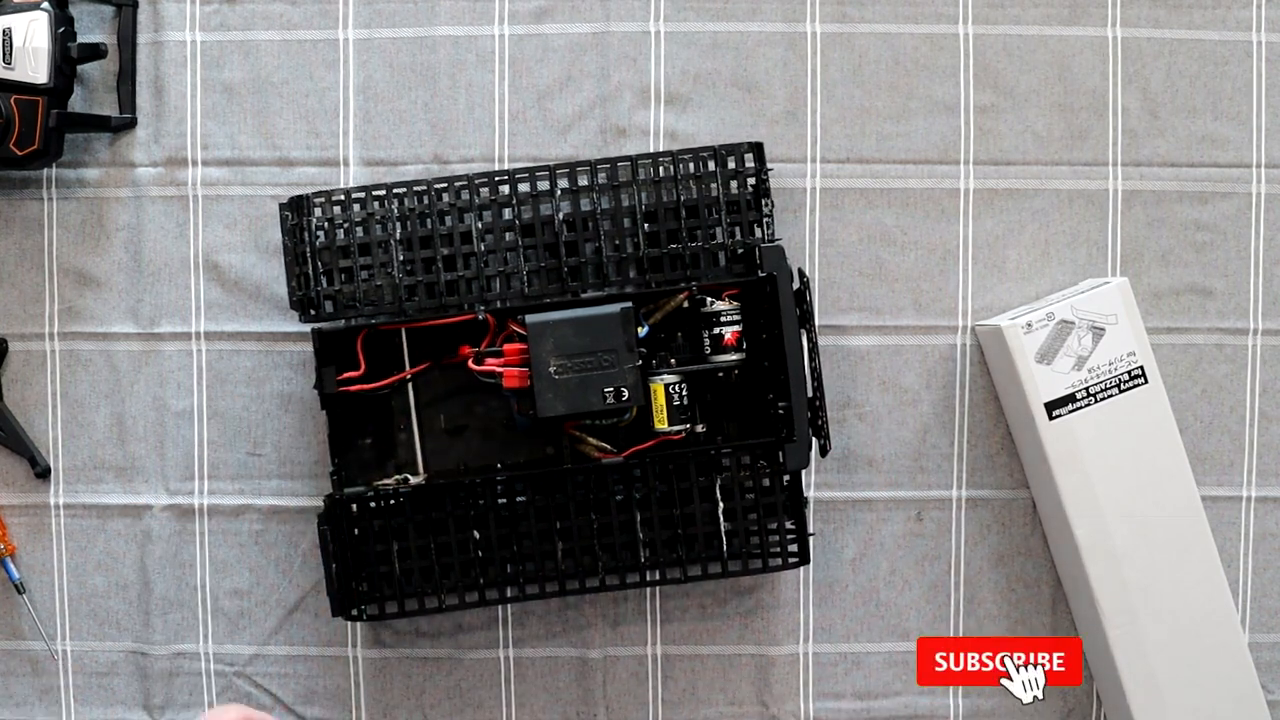
{"action": "left_click", "coordinate": [997, 662]}
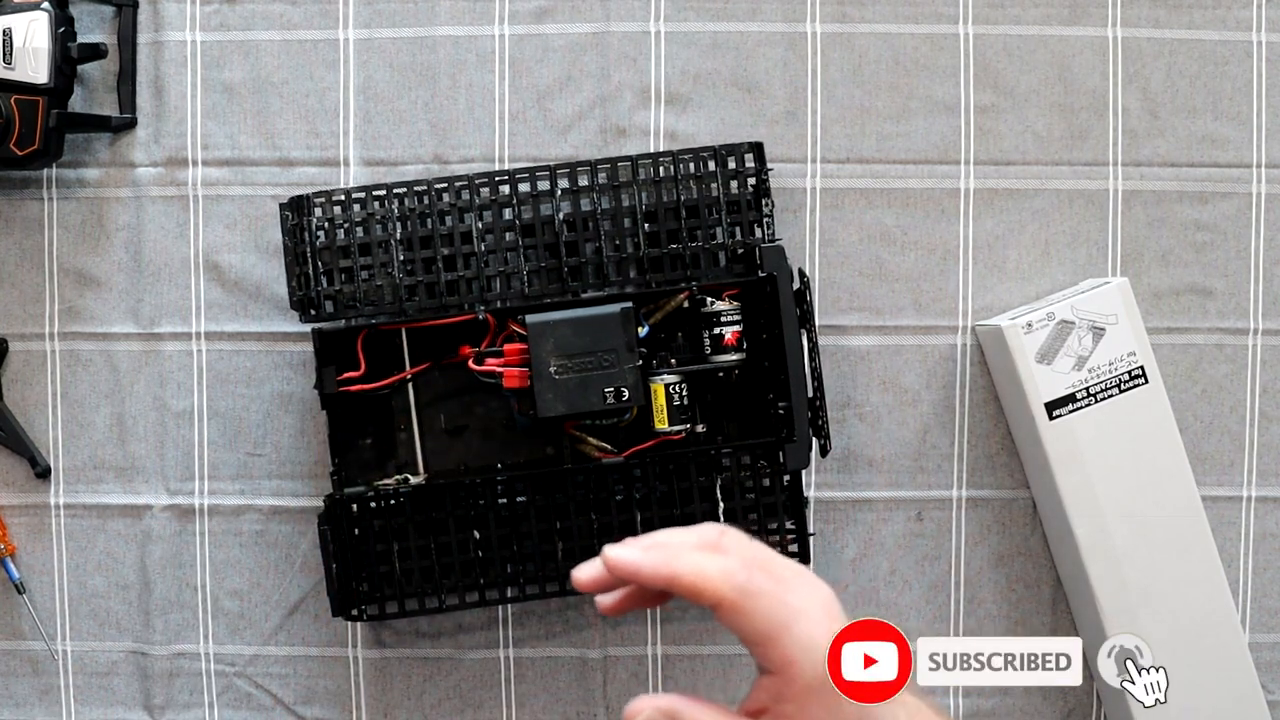